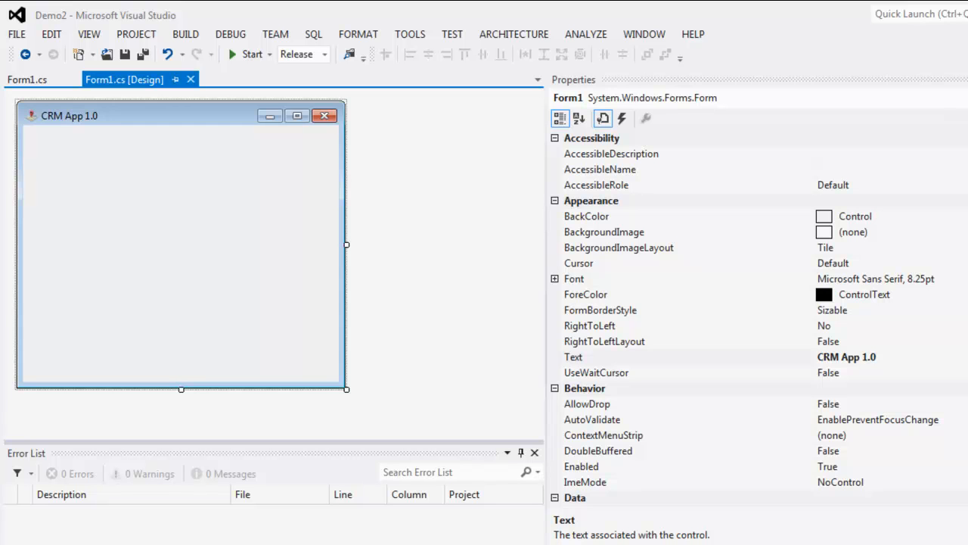
mouse_move(132, 208)
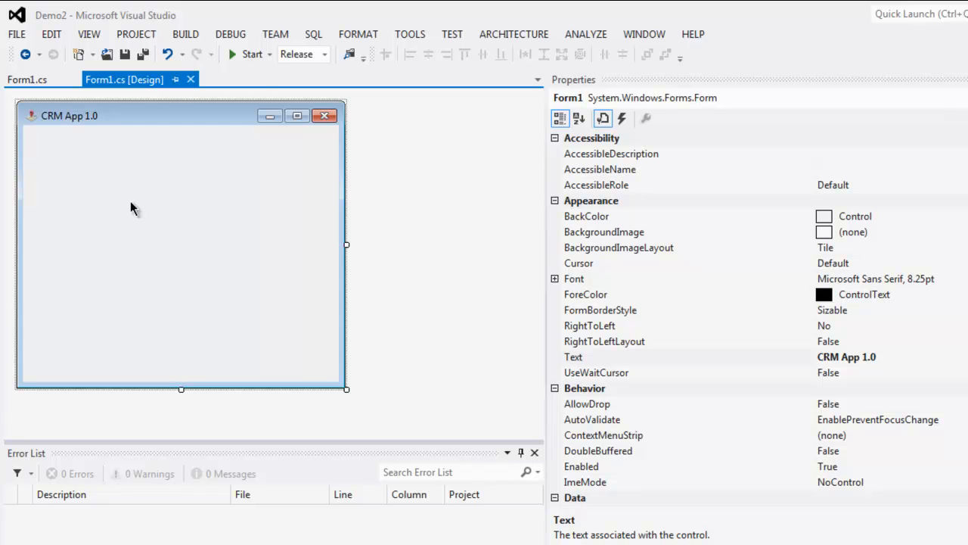
mouse_move(220, 303)
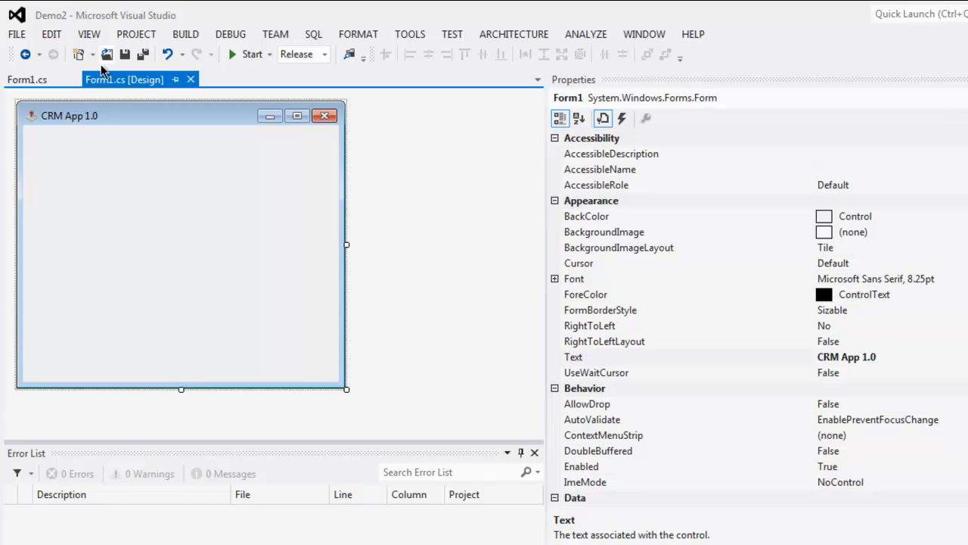
- Add a text box from the Toolbox between the date picker and button1, then select the button
left_click(89, 34)
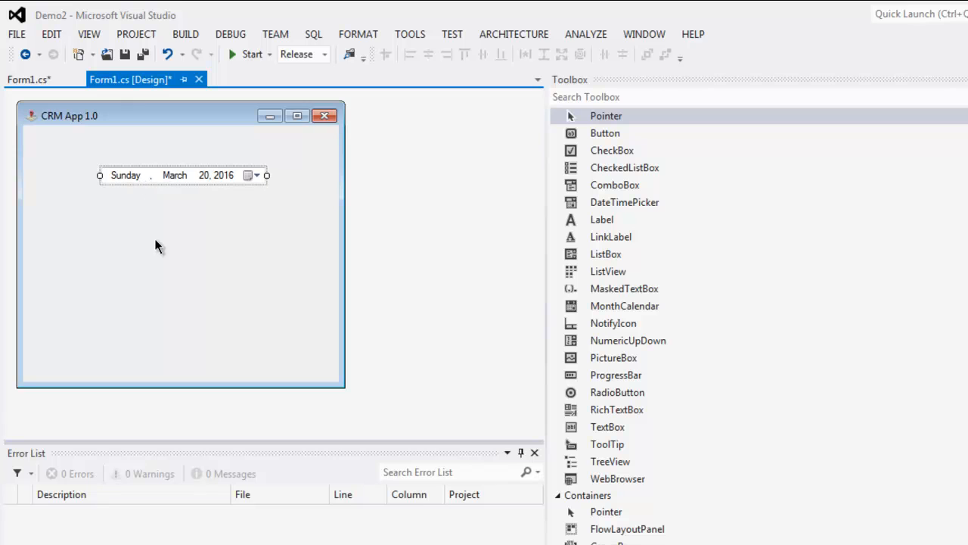
mouse_move(199, 195)
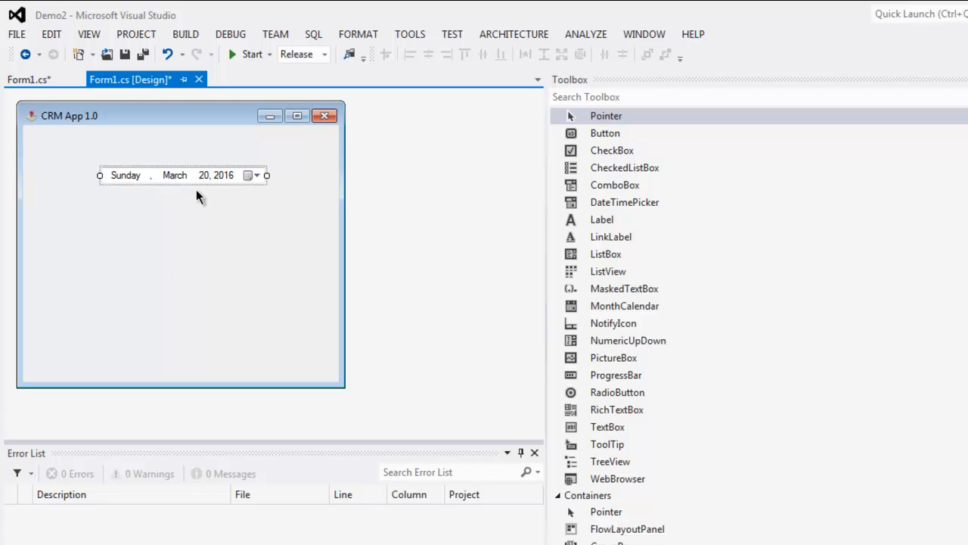
mouse_move(135, 253)
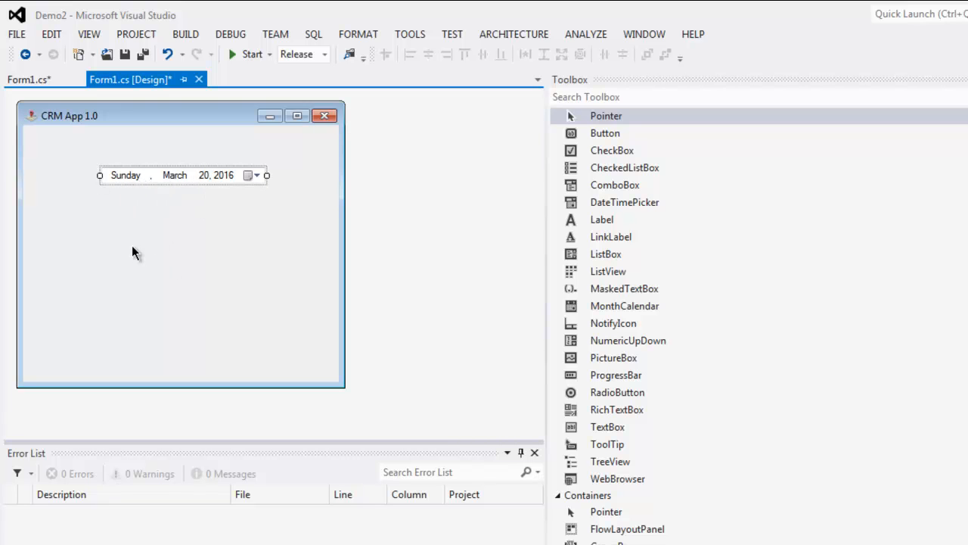
mouse_move(144, 271)
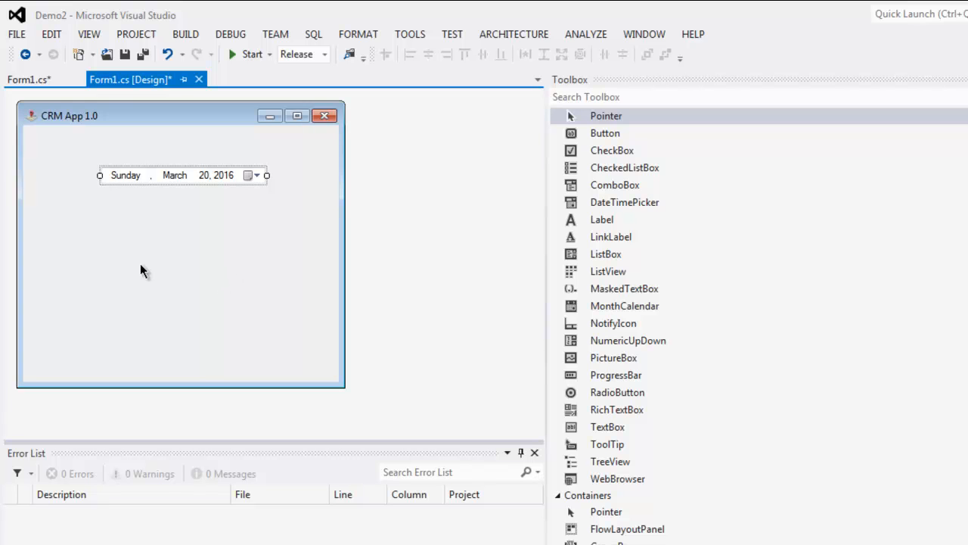
mouse_move(238, 262)
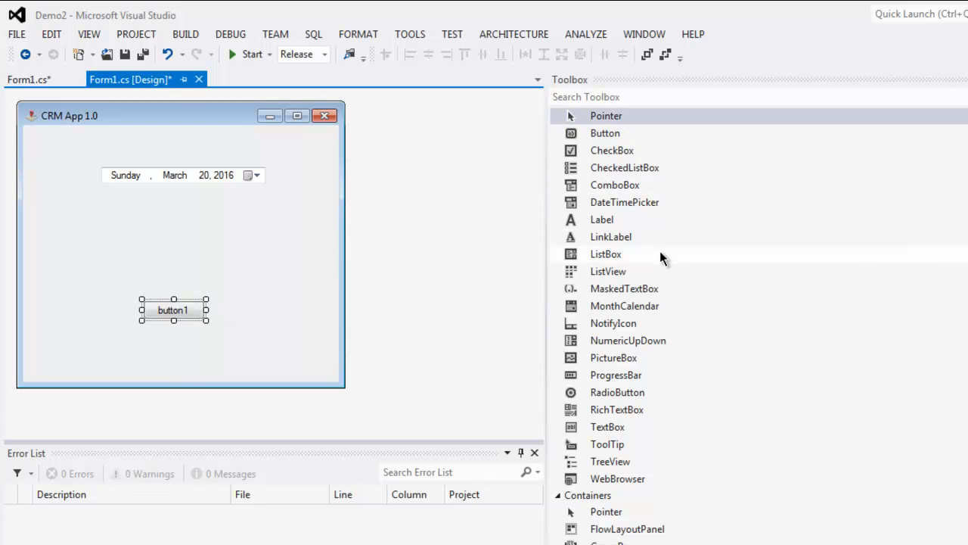
left_click_drag(607, 426, 110, 227)
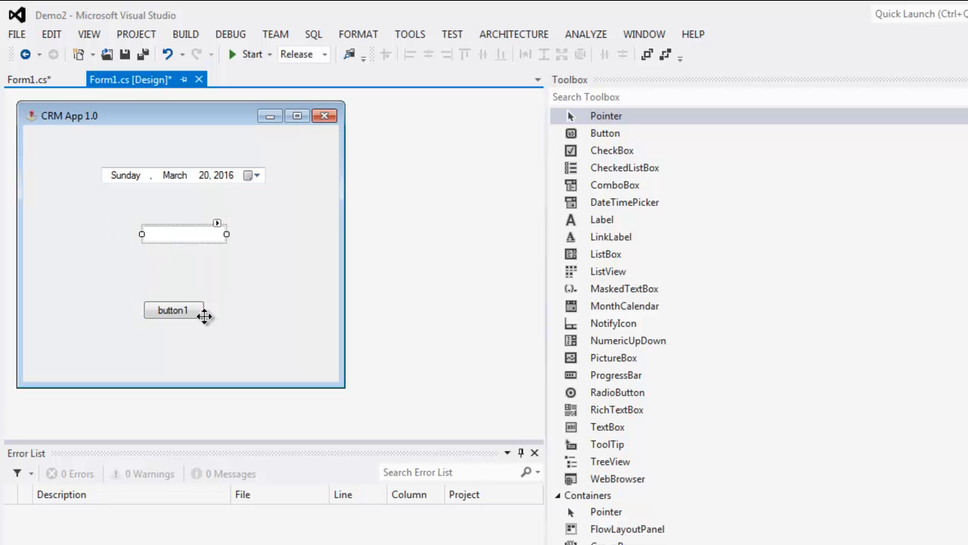
left_click(172, 310)
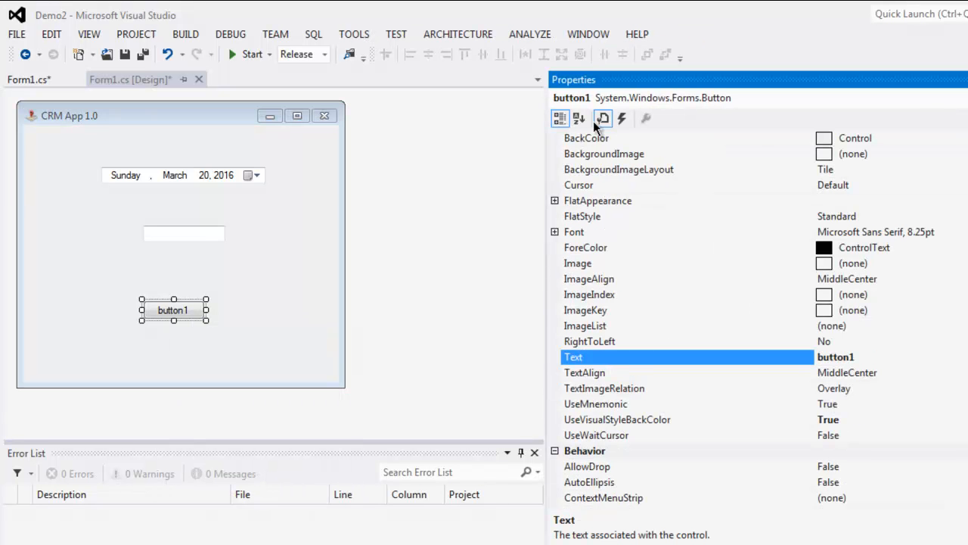
mouse_move(859, 365)
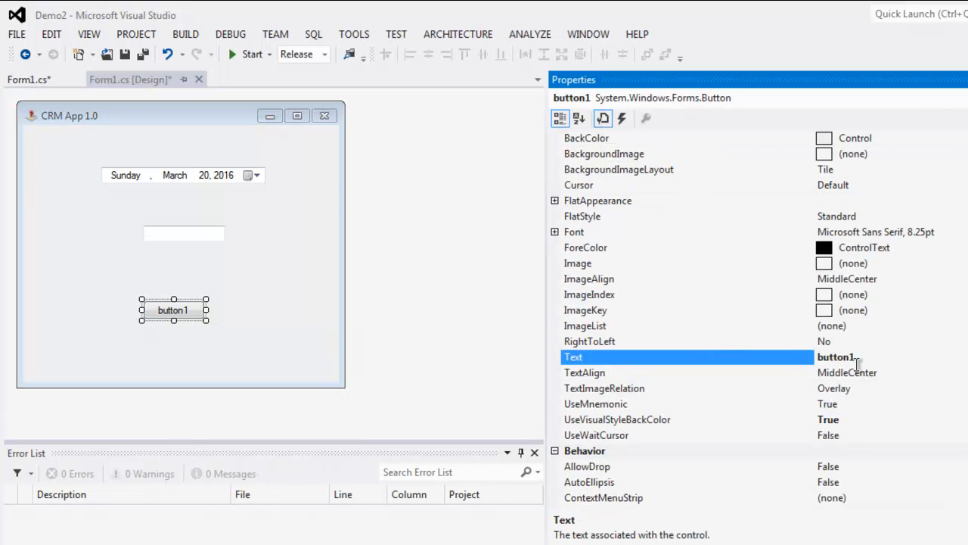
- Set the button's Text to Click and generate its MouseClick event handler
type("Click")
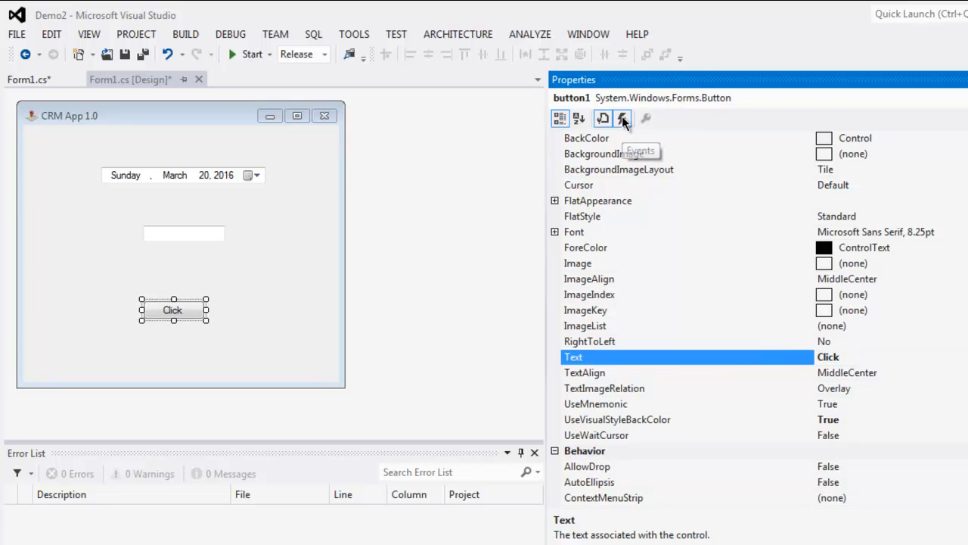
left_click(621, 118)
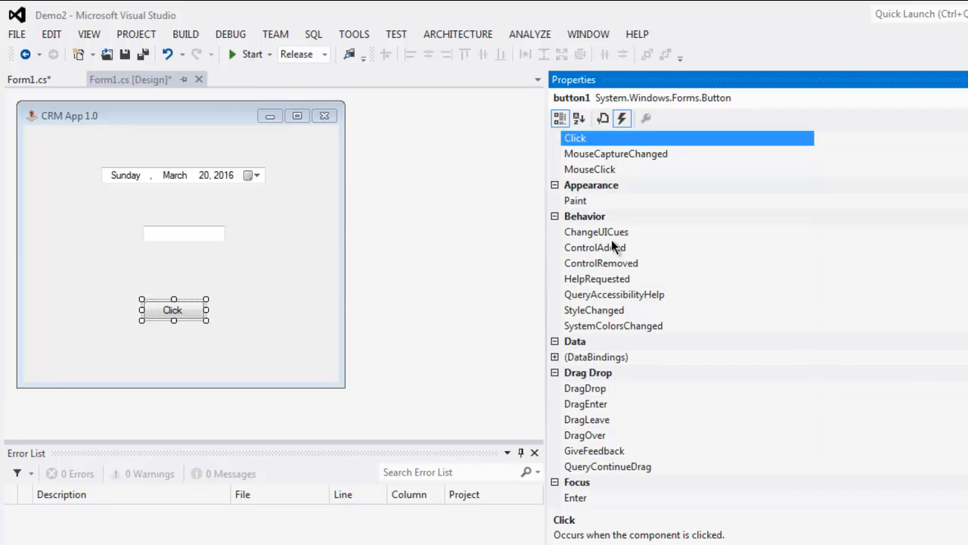
left_click(181, 363)
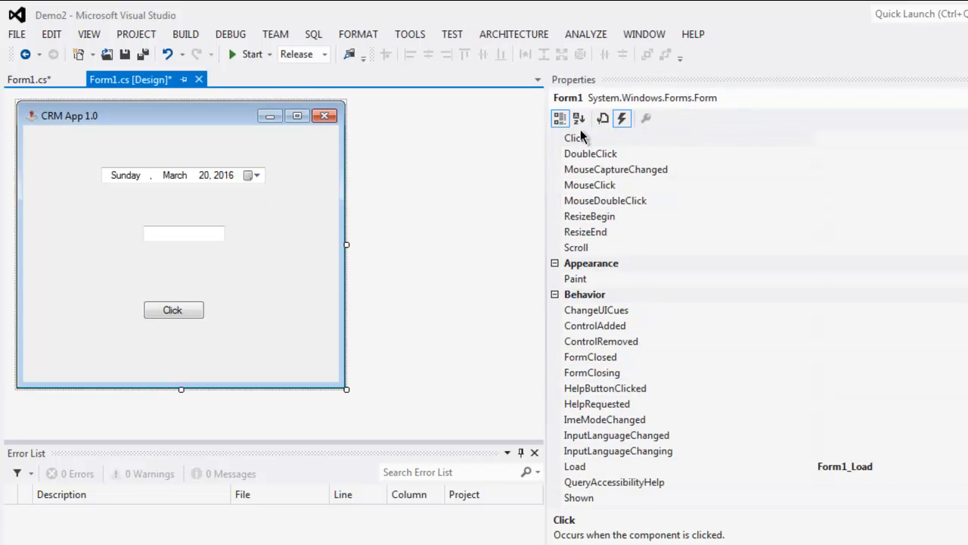
left_click(173, 309)
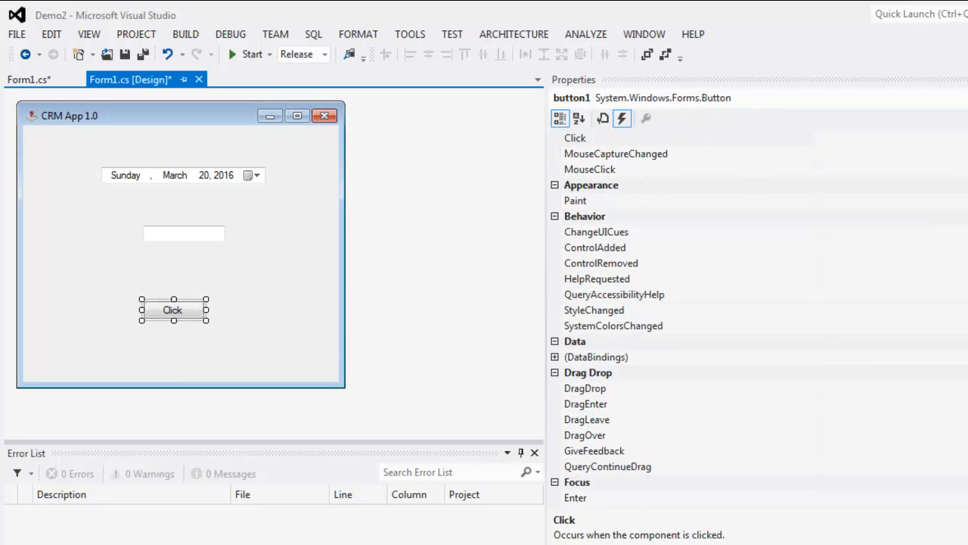
double_click(590, 168)
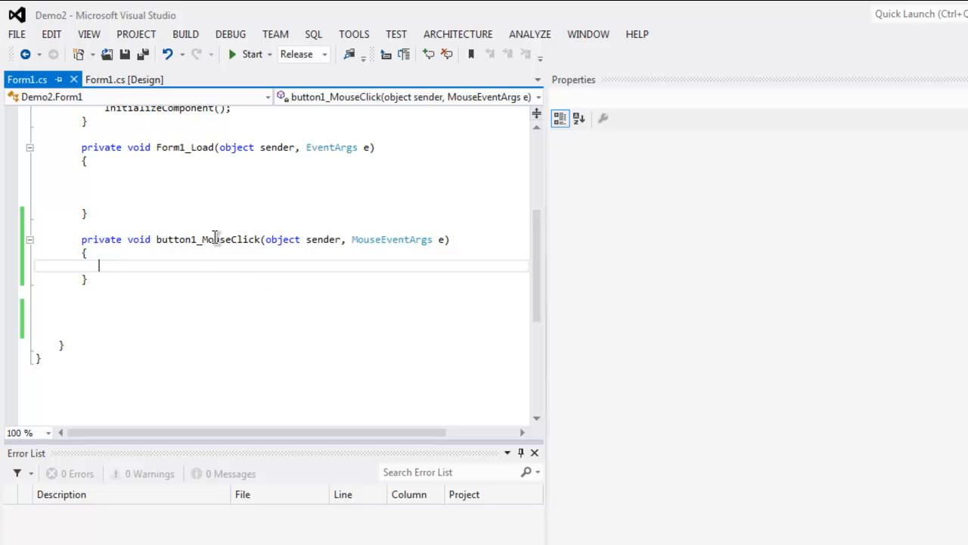
- Write DateTime result = dateTimePicker1.Value; in the button1_MouseClick handler
type("s")
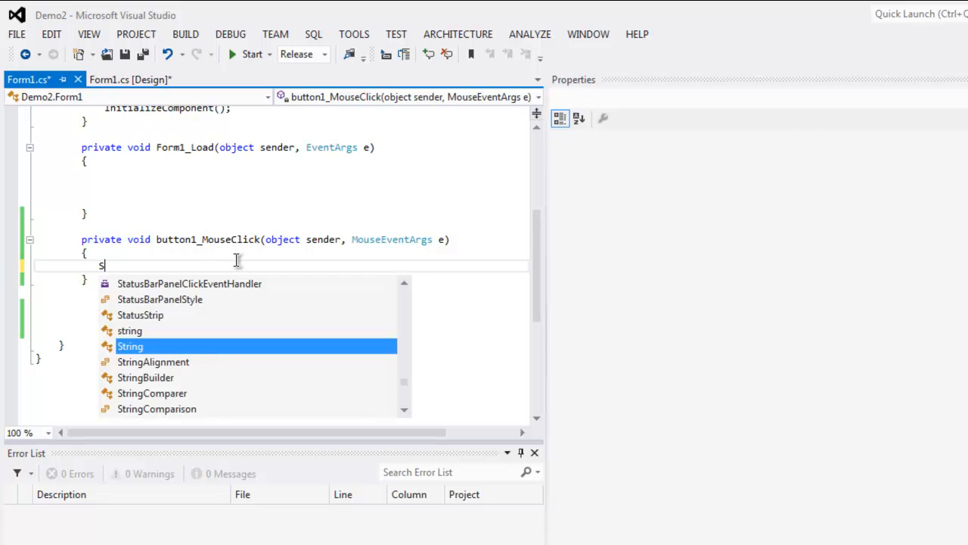
type("tring date1;")
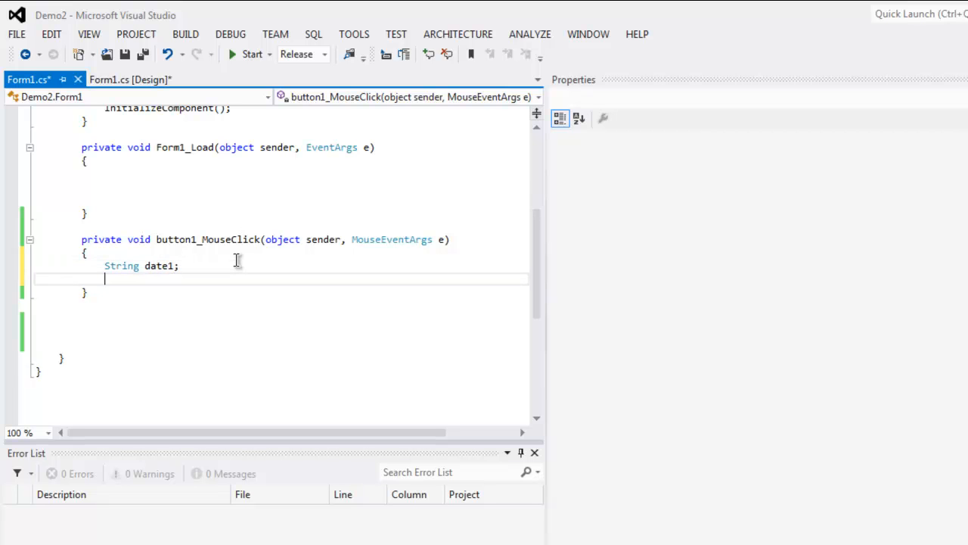
type("DateTime")
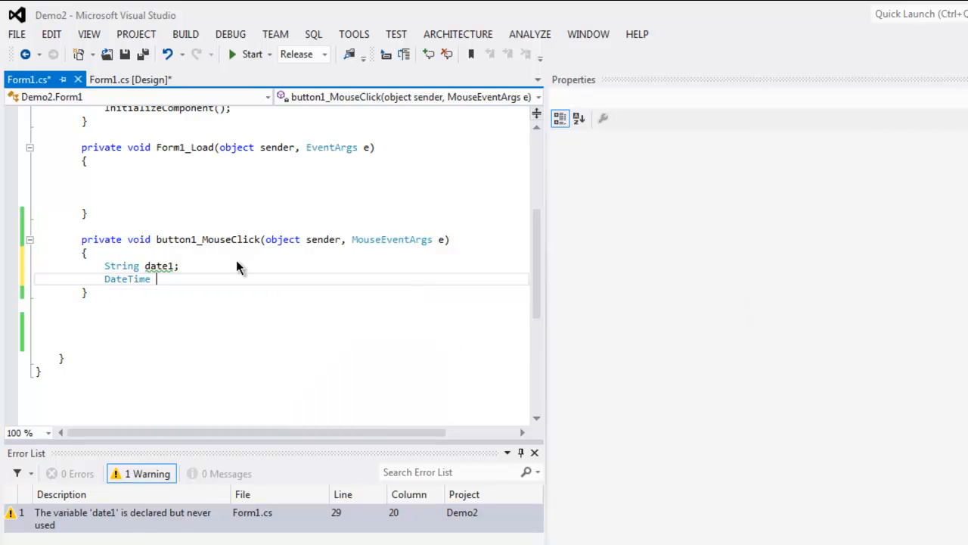
type("result =")
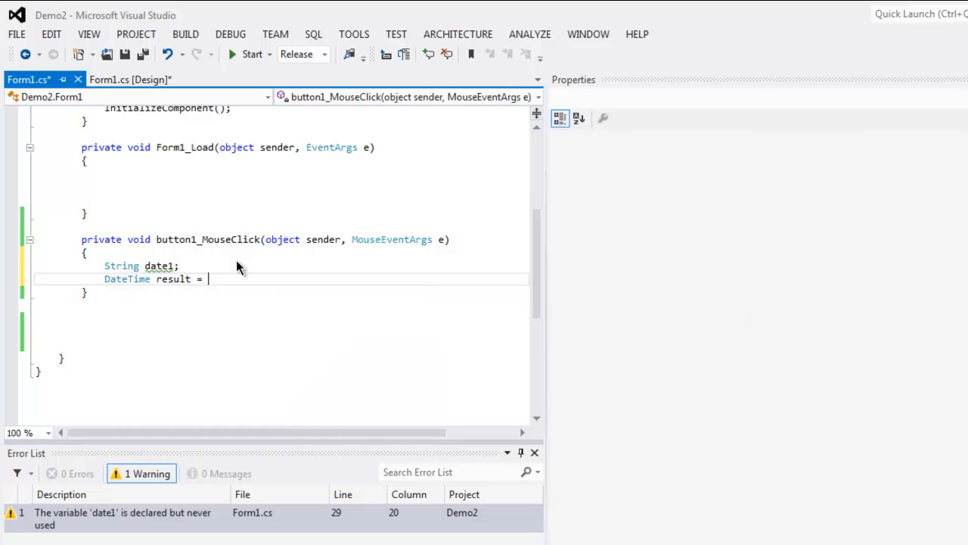
type("dateT")
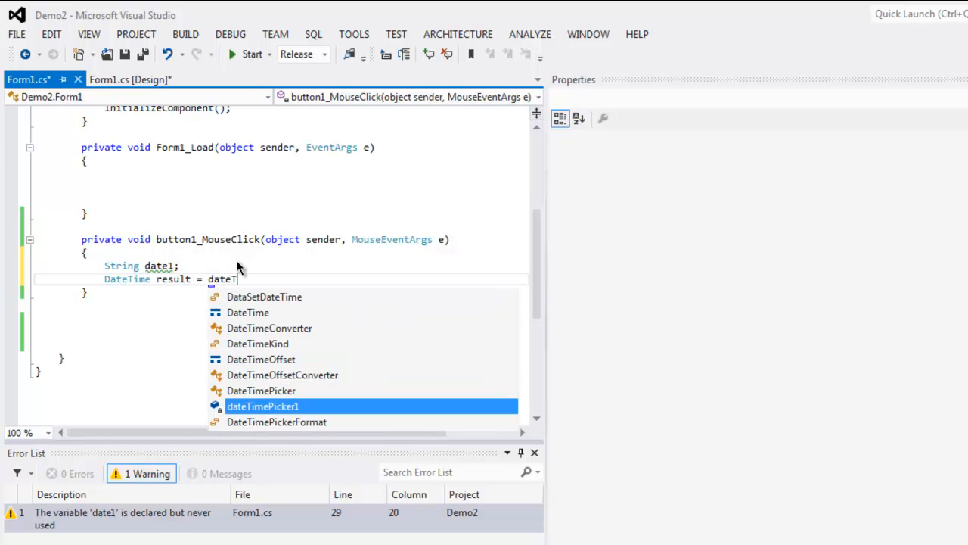
type("imePicker1.")
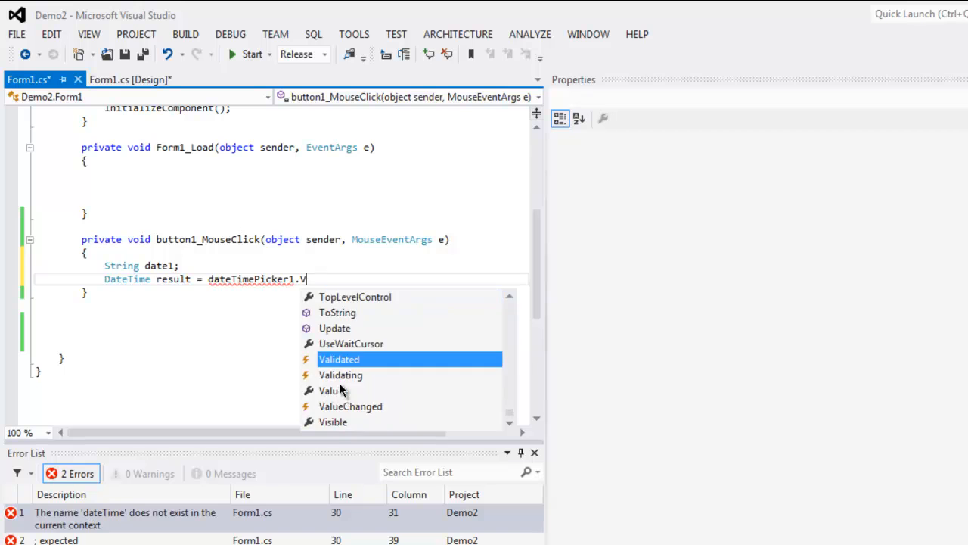
type("Value;")
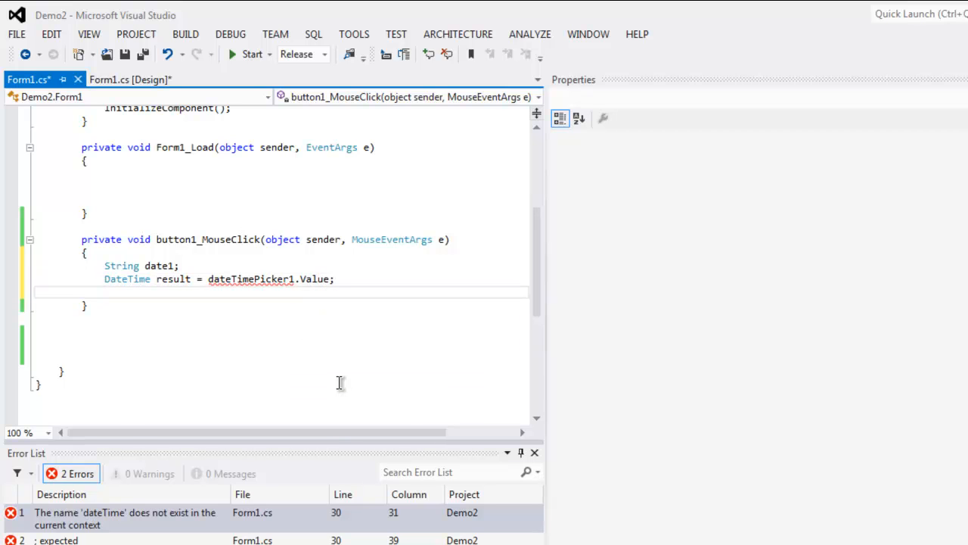
- Assign the result as text to textBox1.Text, then return to the Form1 design view
type("date1 =")
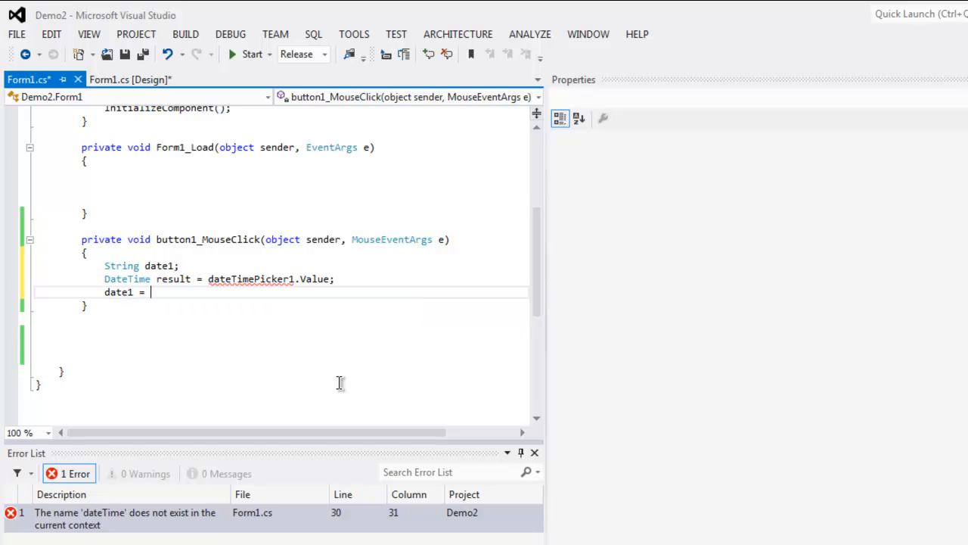
type("result.ToString();")
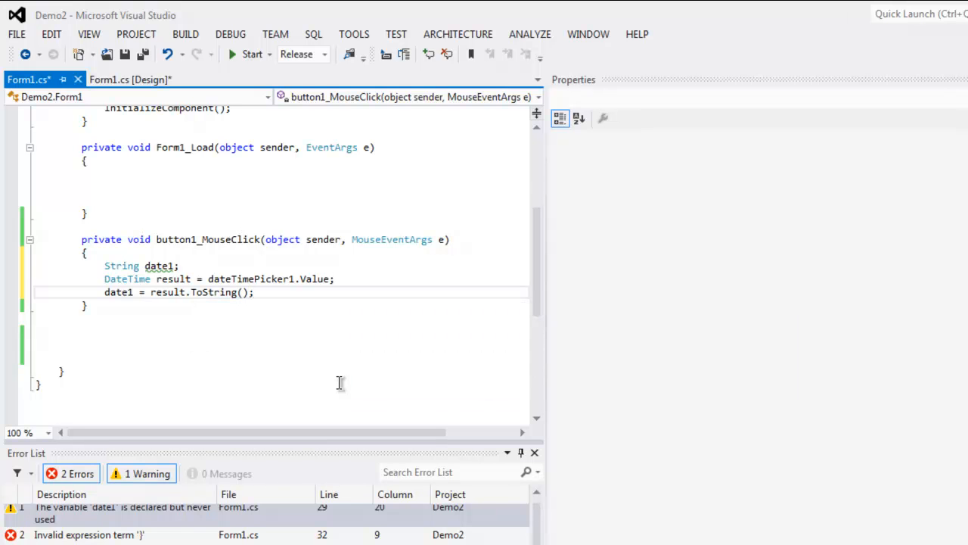
type("textBo")
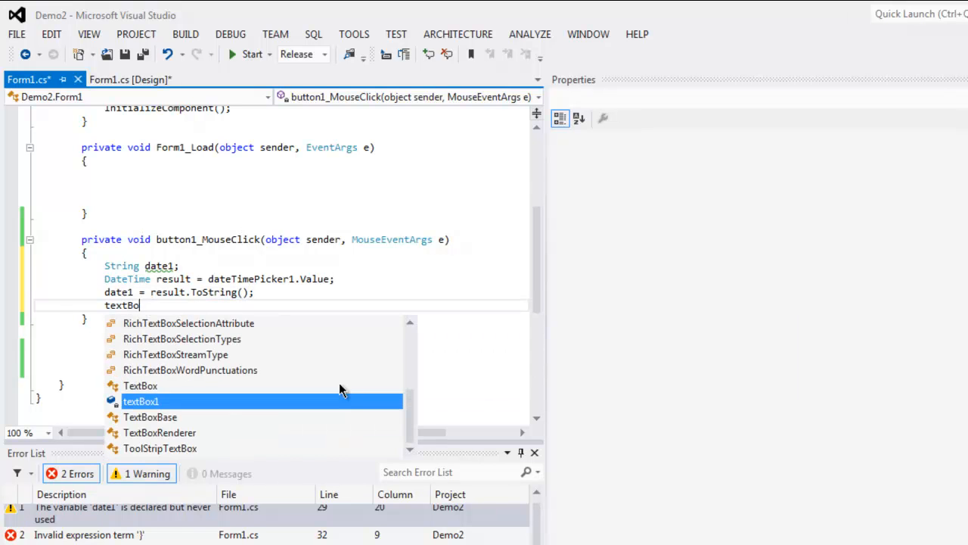
type("x1.Text = date1;")
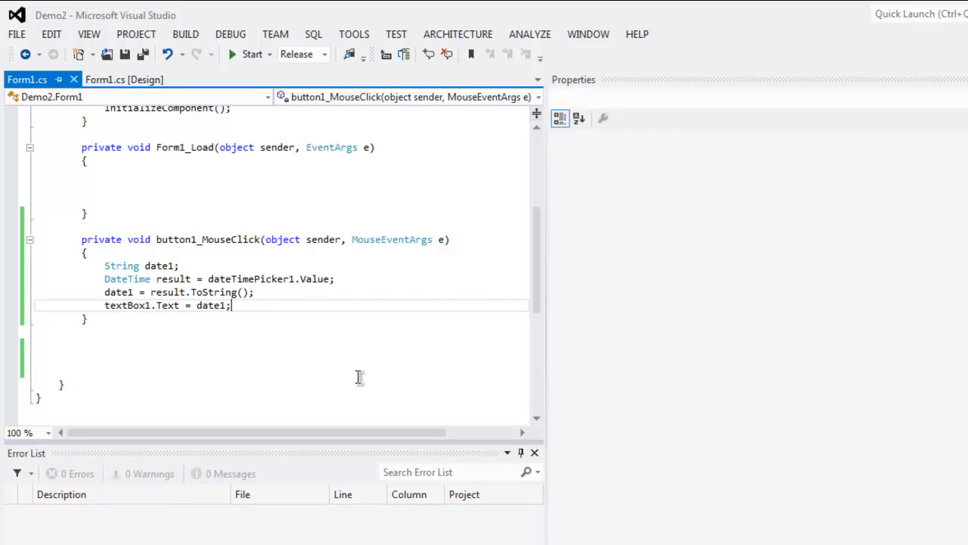
left_click(123, 80)
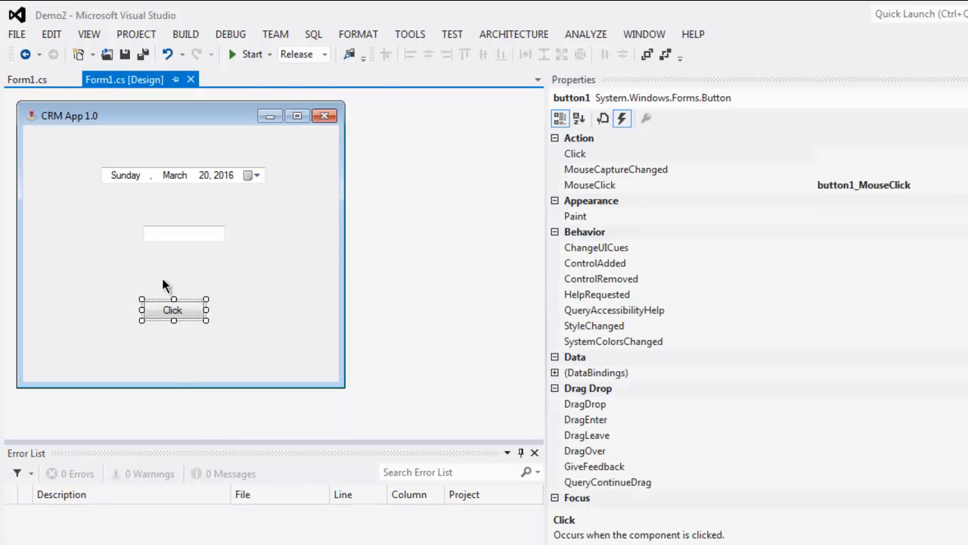
- Build and run the Demo2 project so the CRM App 1.0 window appears
left_click(182, 355)
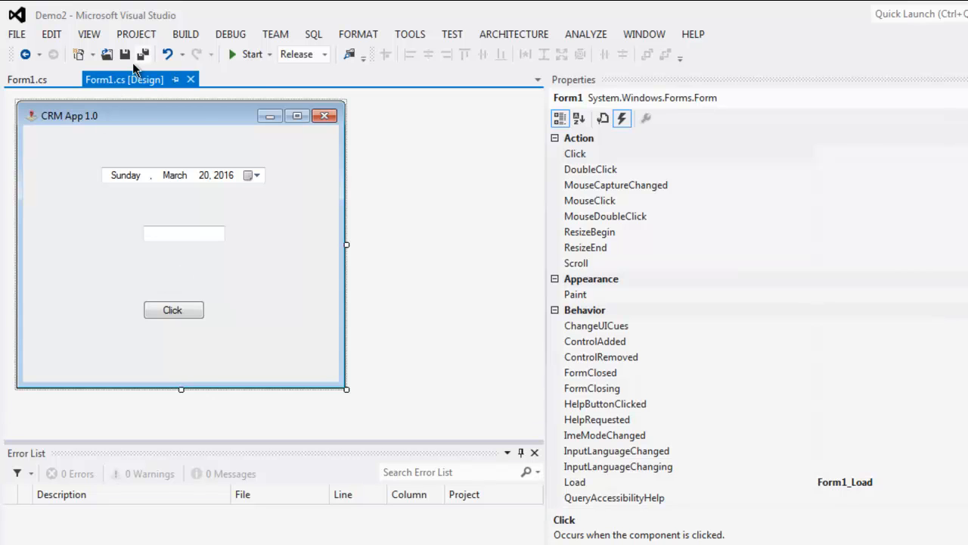
mouse_move(242, 59)
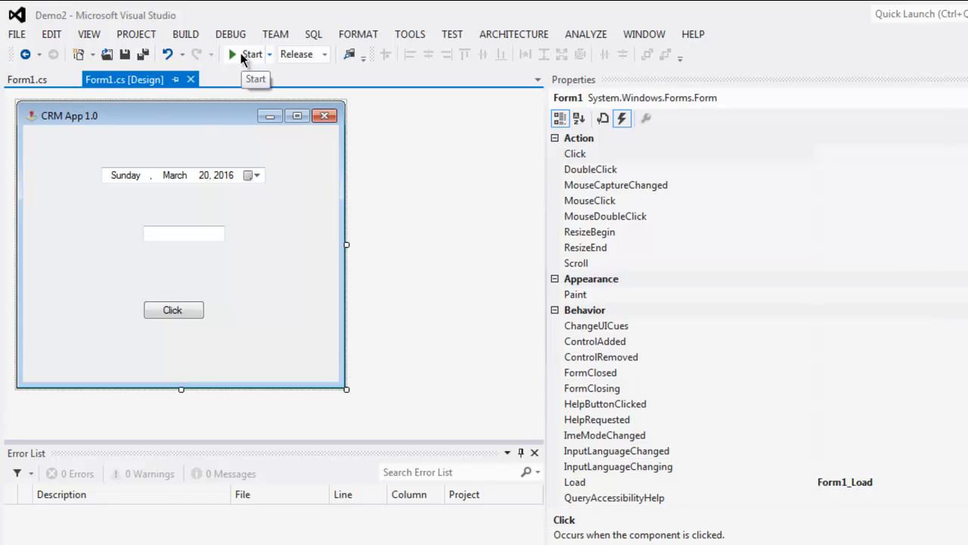
left_click(252, 54)
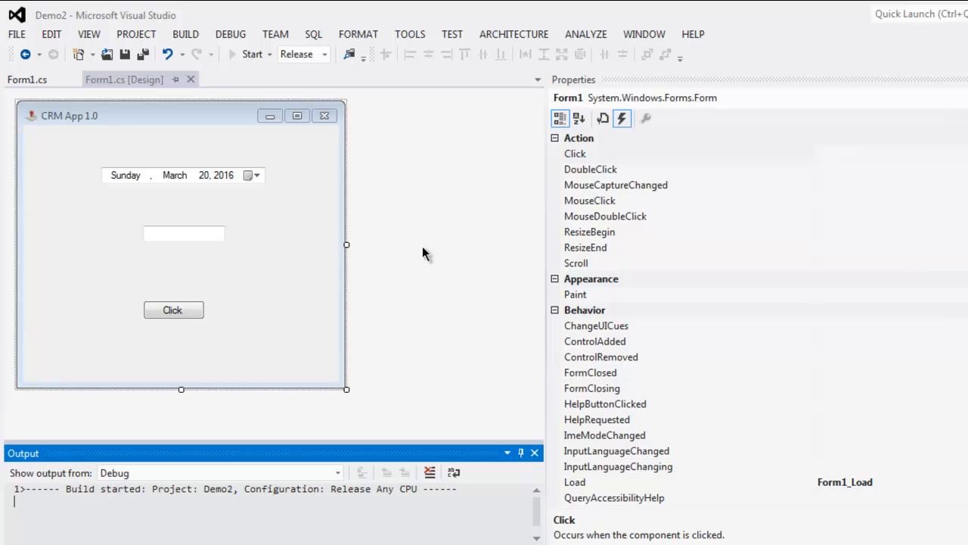
left_click(251, 54)
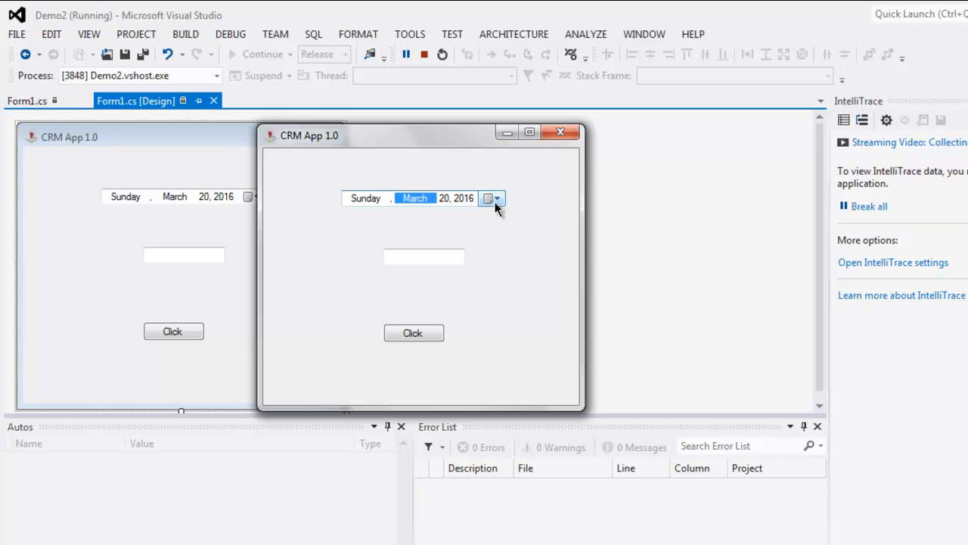
- Pick dates in the running form and press Click to show 3/22/2016 in the text box
left_click(493, 199)
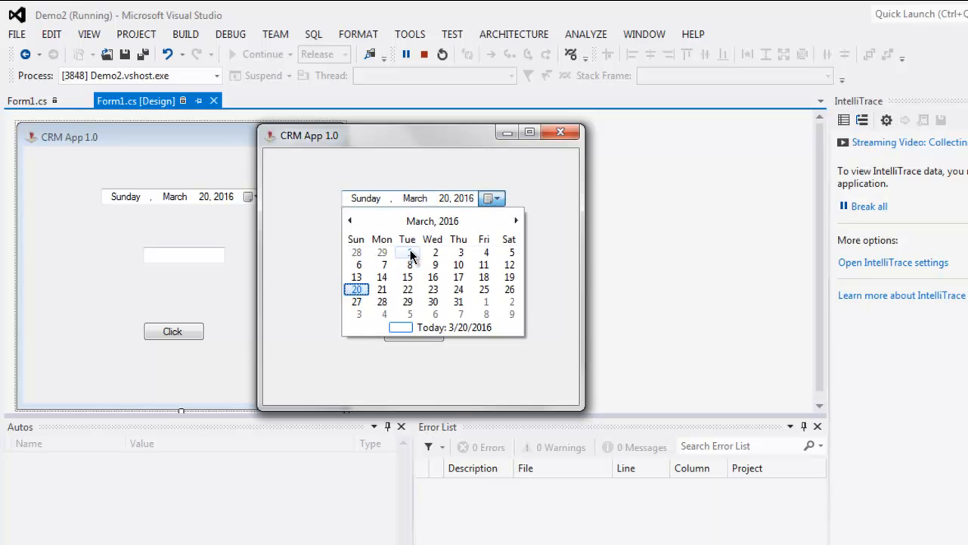
left_click(407, 252)
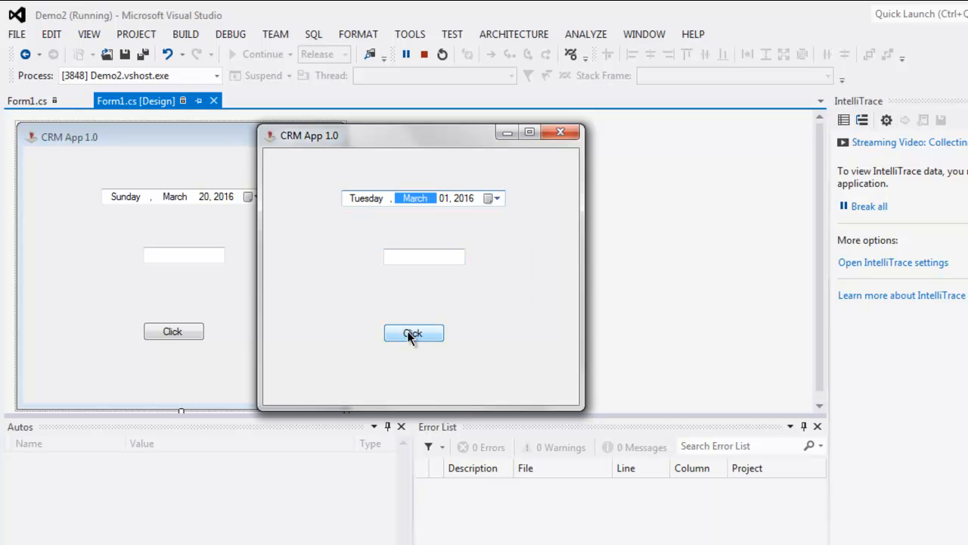
left_click(413, 333)
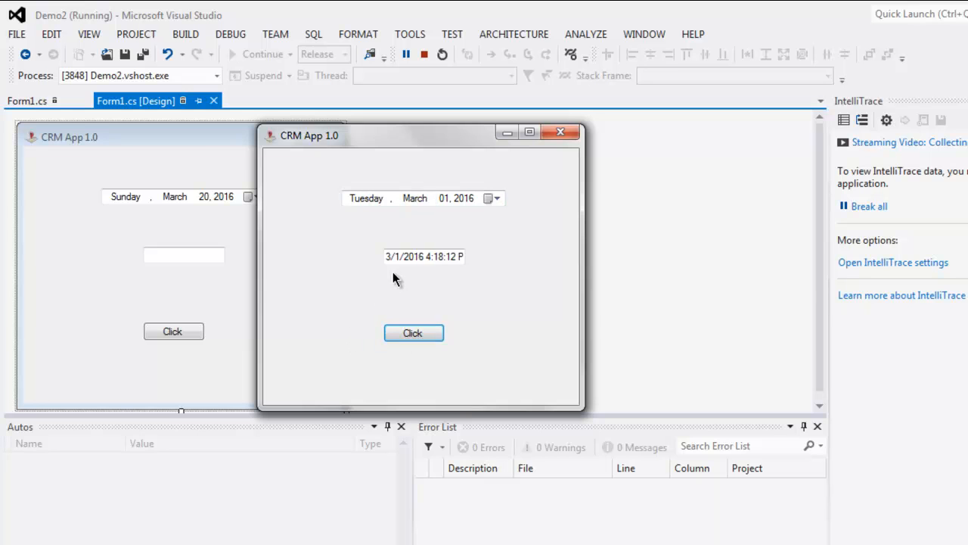
mouse_move(414, 293)
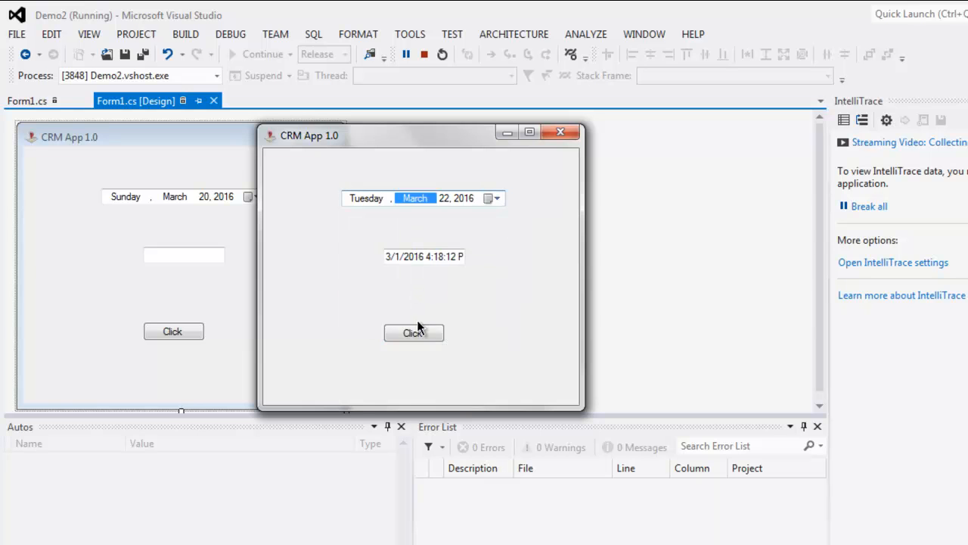
left_click(414, 333)
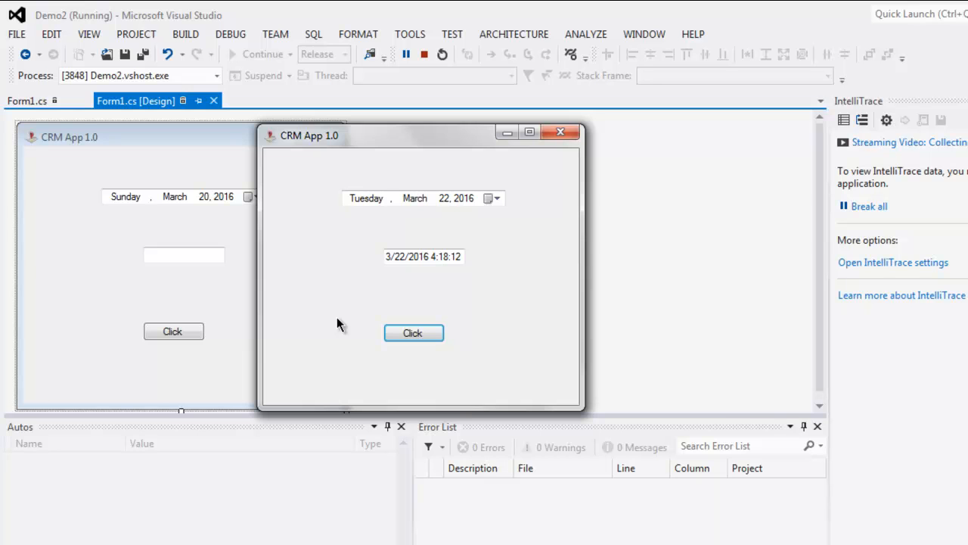
mouse_move(451, 280)
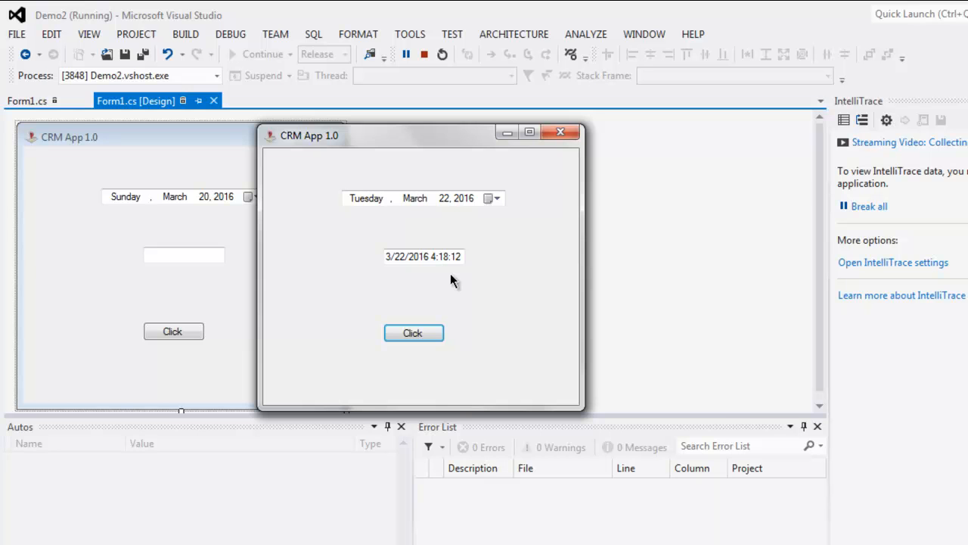
mouse_move(430, 271)
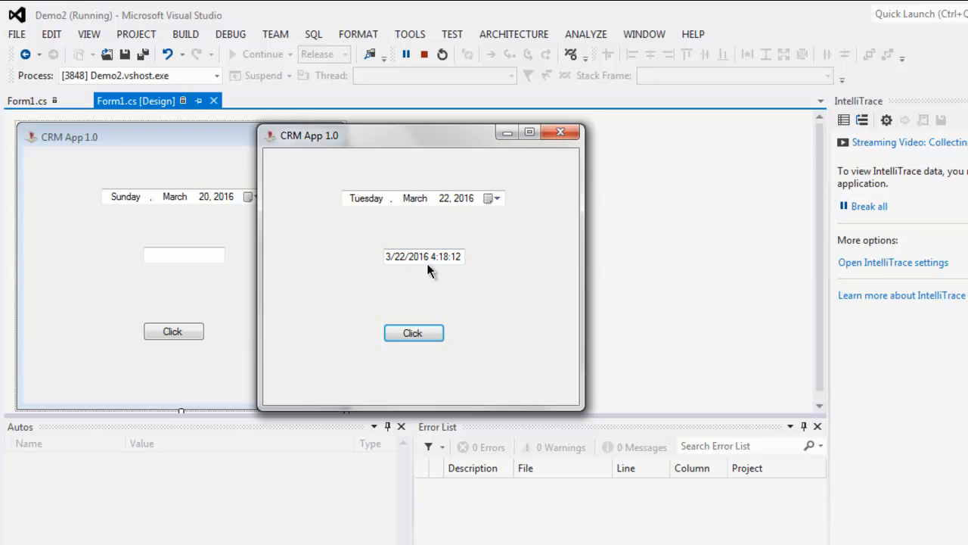
mouse_move(458, 269)
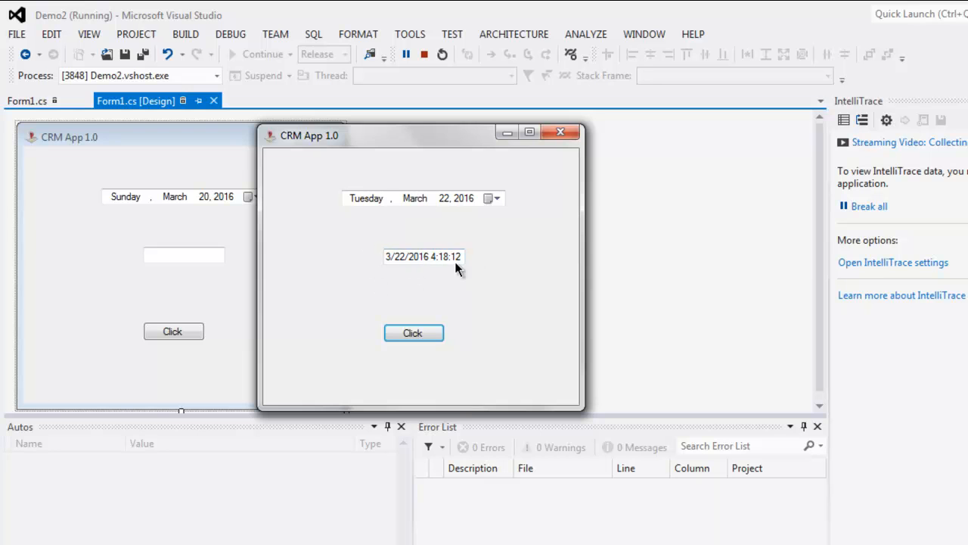